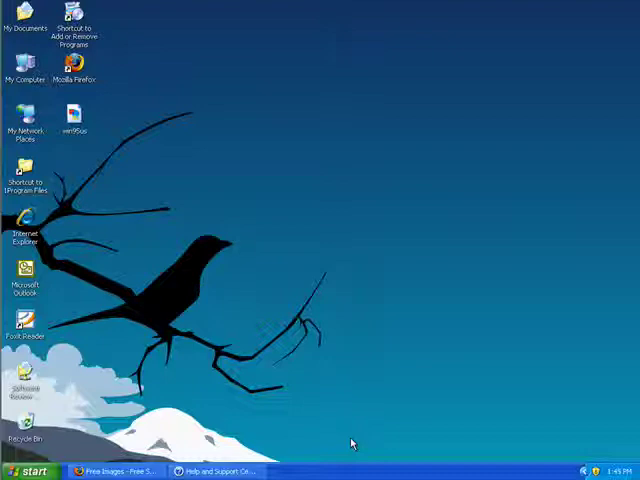
- Launch My Computer in Explorer with the folder tree, then bring up the Run dialog
double_click(28, 64)
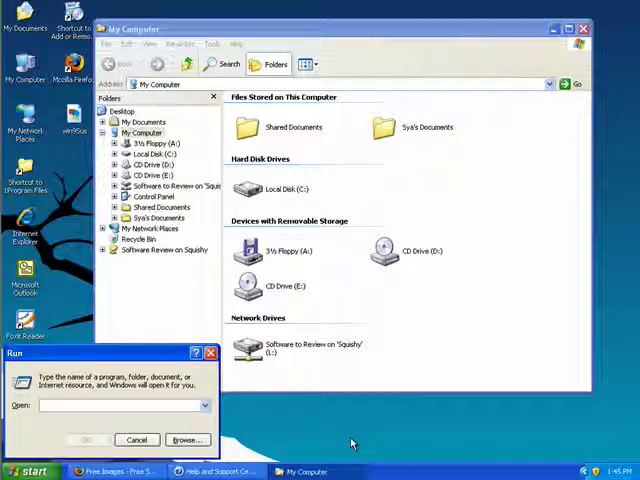
key("Win+u")
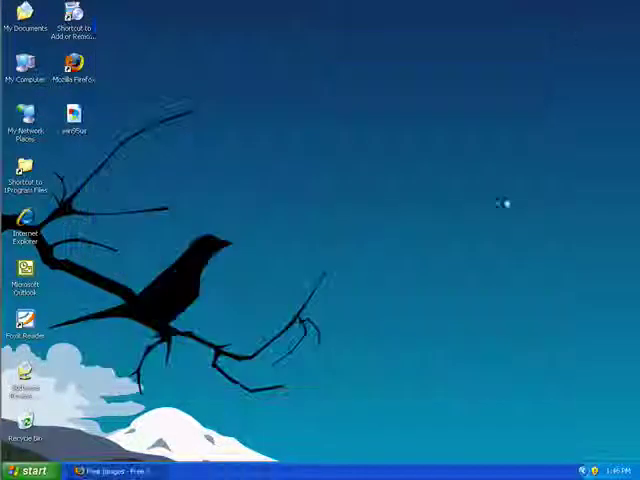
mouse_move(380, 202)
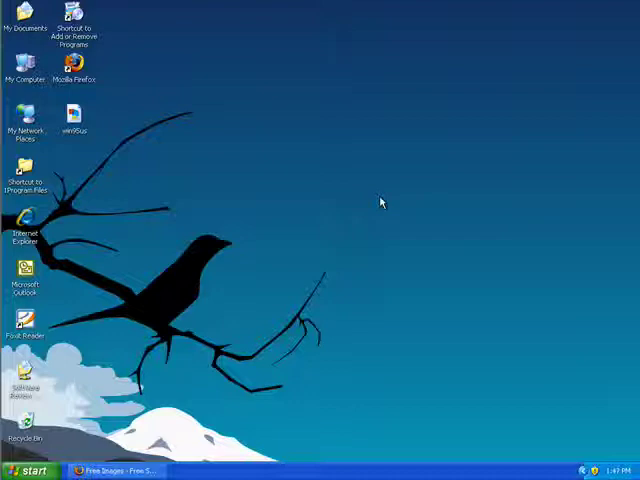